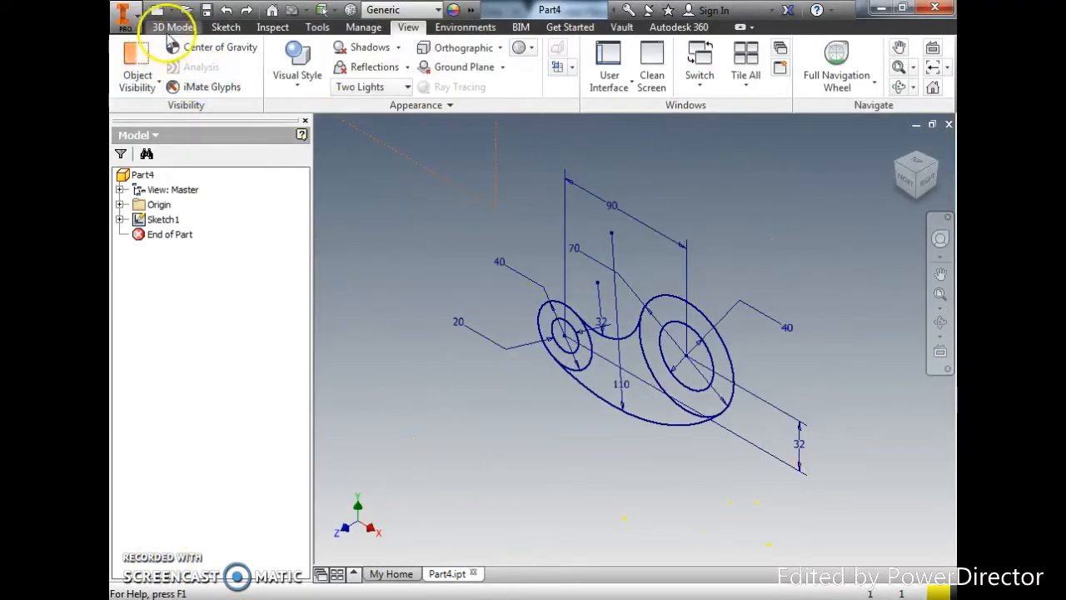
# Switch the ribbon to the 3D Model tab to reach the solid modelling features
pyautogui.click(173, 27)
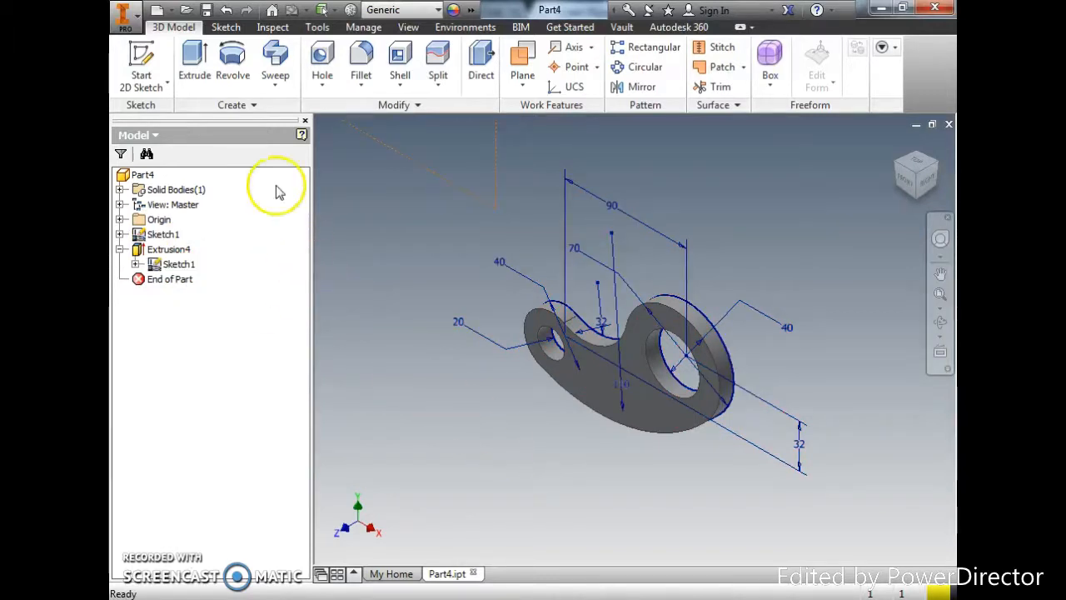